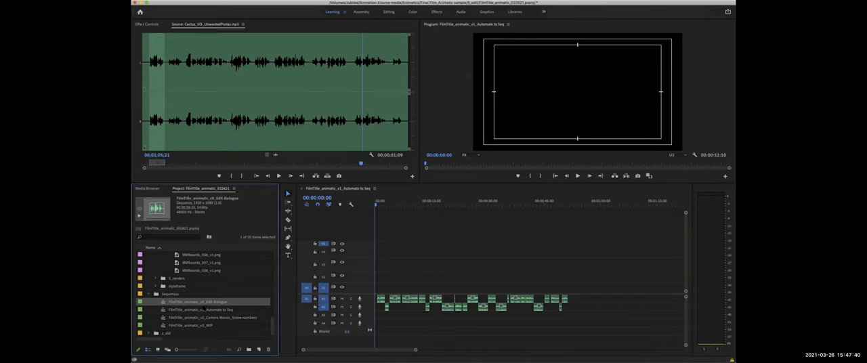
Select the animatic sequence, expand the boards folder and pick the first storyboard PNG
{"action": "left_click", "coordinate": [201, 309]}
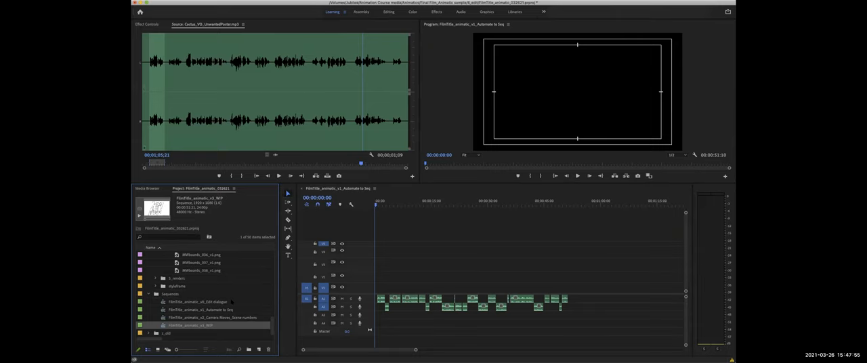
{"action": "mouse_move", "coordinate": [203, 301]}
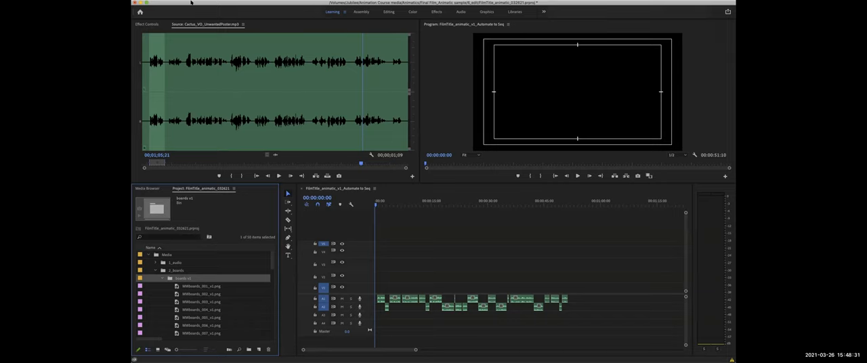
{"action": "left_click", "coordinate": [201, 286]}
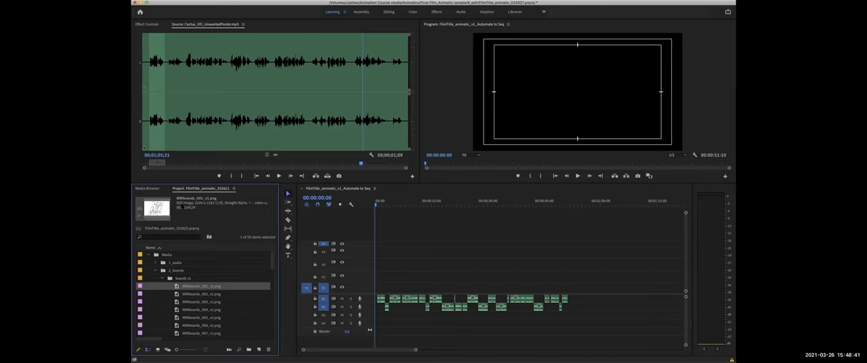
{"action": "left_click", "coordinate": [139, 11]}
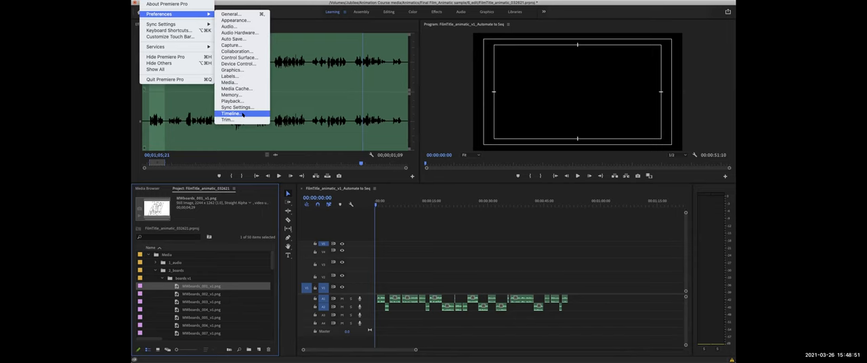
Edit the Still Image Default Duration in Timeline preferences and confirm with OK
{"action": "left_click", "coordinate": [231, 114]}
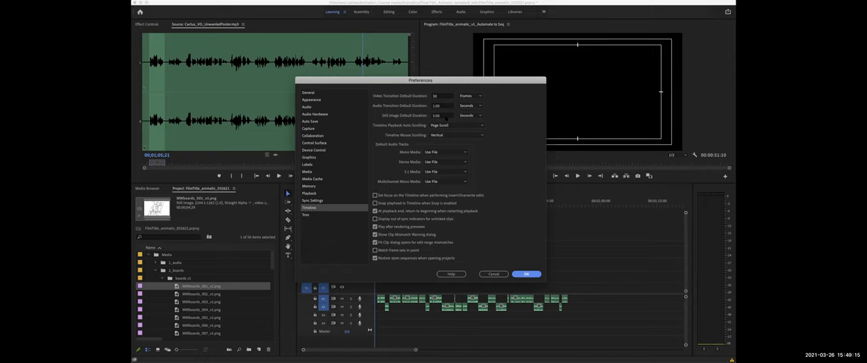
{"action": "left_click", "coordinate": [437, 115]}
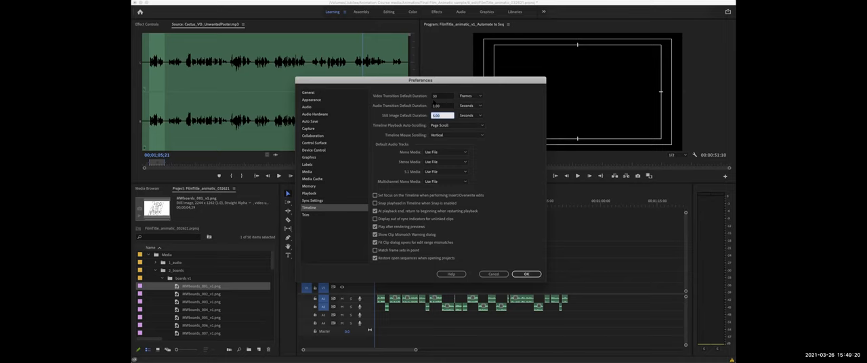
{"action": "left_click", "coordinate": [526, 274]}
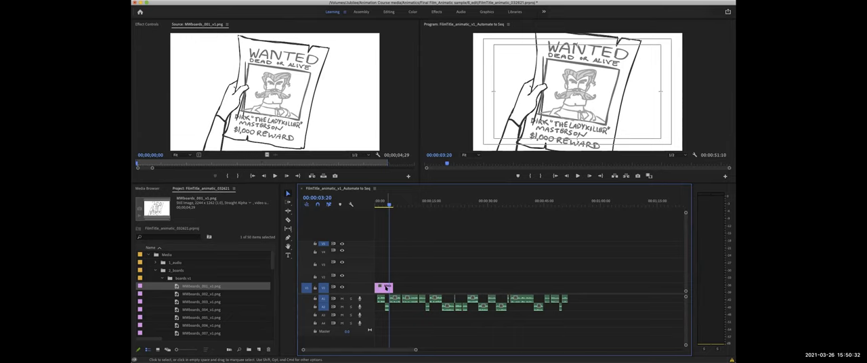
{"action": "mouse_move", "coordinate": [385, 287]}
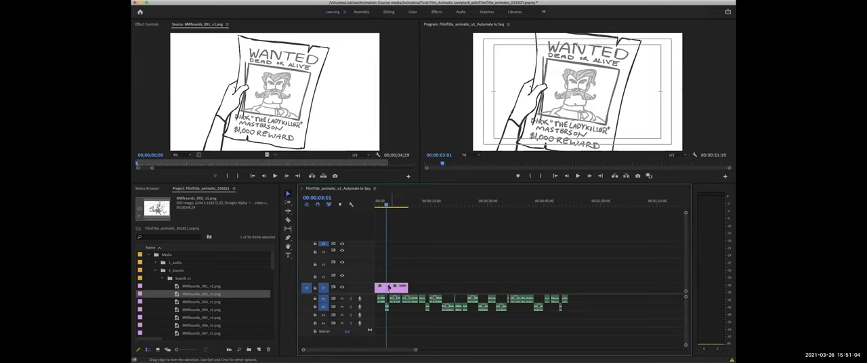
{"action": "mouse_move", "coordinate": [287, 203]}
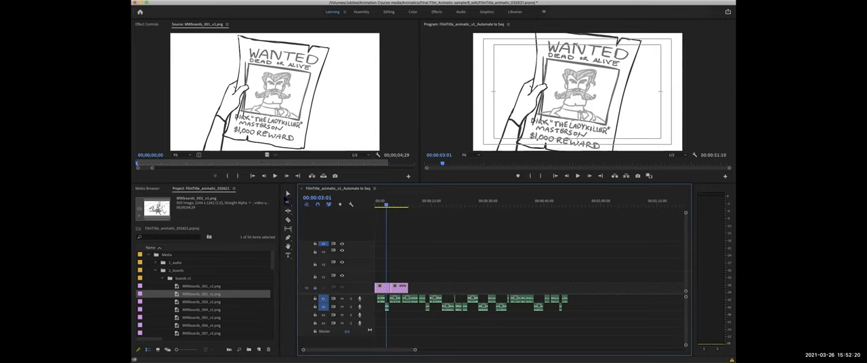
Trim the wanted poster panel's out point on V1 so it extends along the dialogue
{"action": "left_click", "coordinate": [287, 211]}
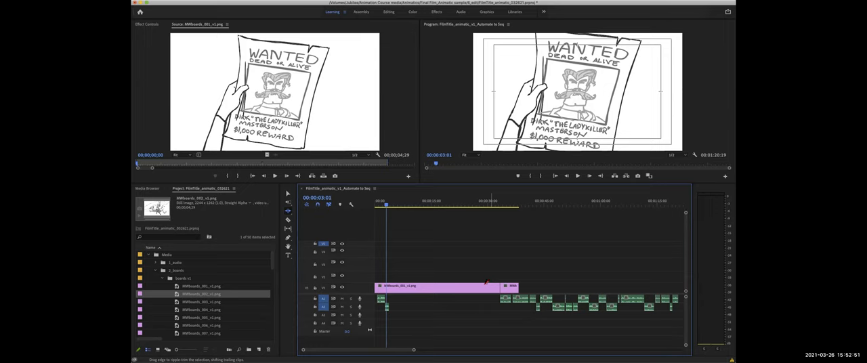
{"action": "left_click", "coordinate": [287, 210]}
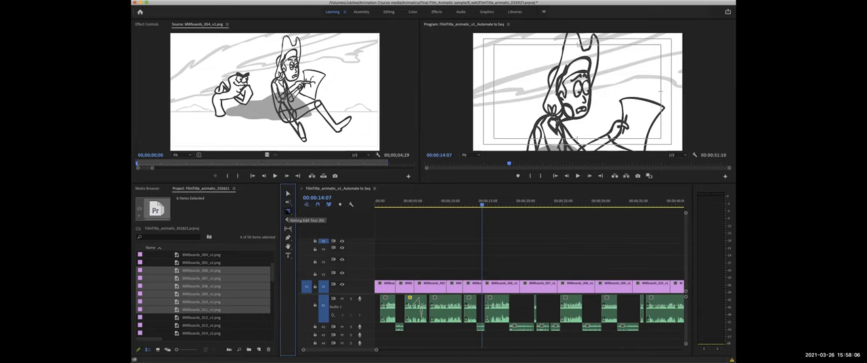
Automate the storyboard PNGs onto V1 at the unnumbered markers over the dialogue
{"action": "left_click", "coordinate": [287, 212]}
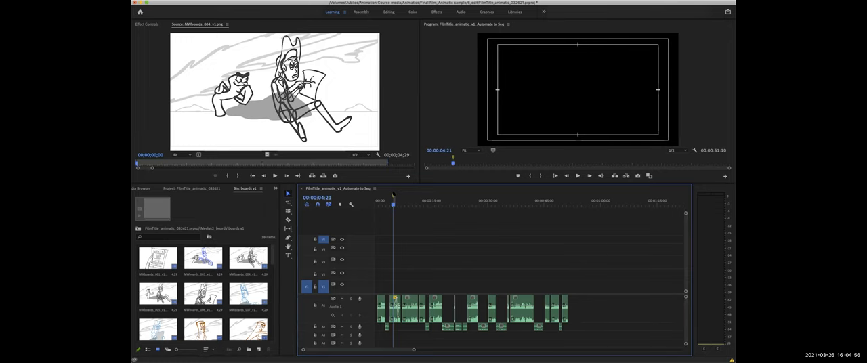
{"action": "left_click", "coordinate": [481, 201]}
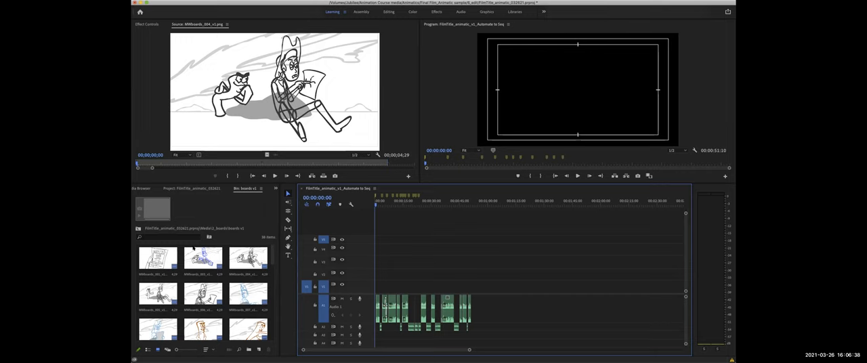
Maximize the storyboard bin and select every panel with Cmd+A
{"action": "left_click", "coordinate": [157, 257]}
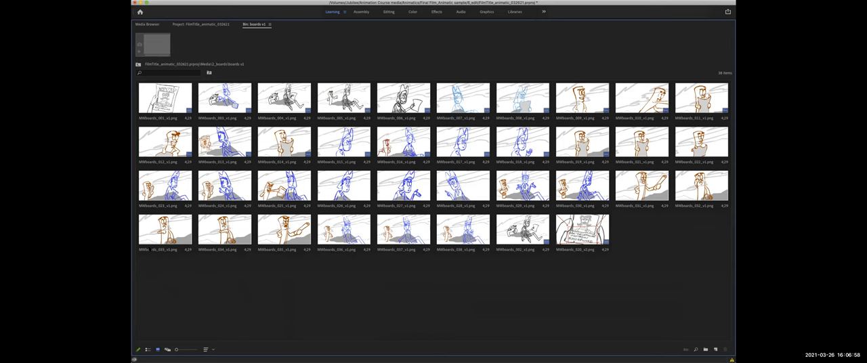
{"action": "key", "text": "cmd+a"}
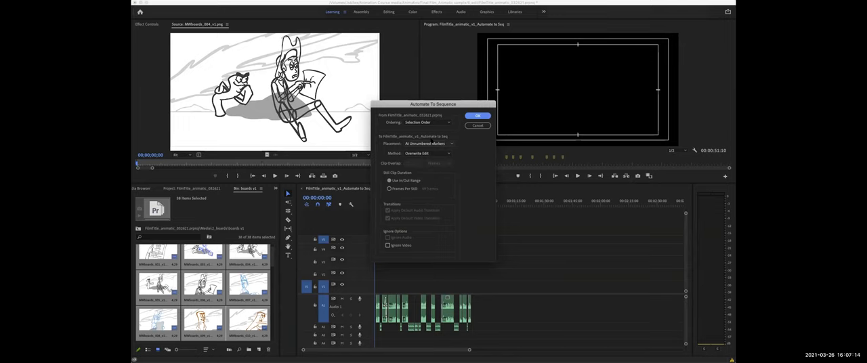
Set Placement to At Unnumbered Markers, pick the panel ordering, and Method to Overwrite Edit
{"action": "left_click", "coordinate": [428, 144]}
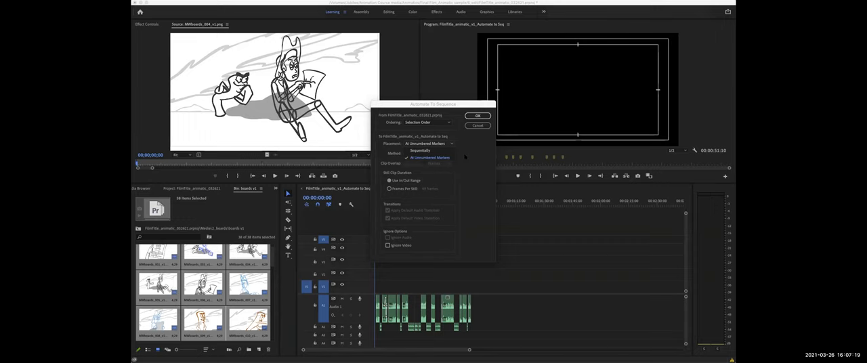
{"action": "left_click", "coordinate": [427, 122]}
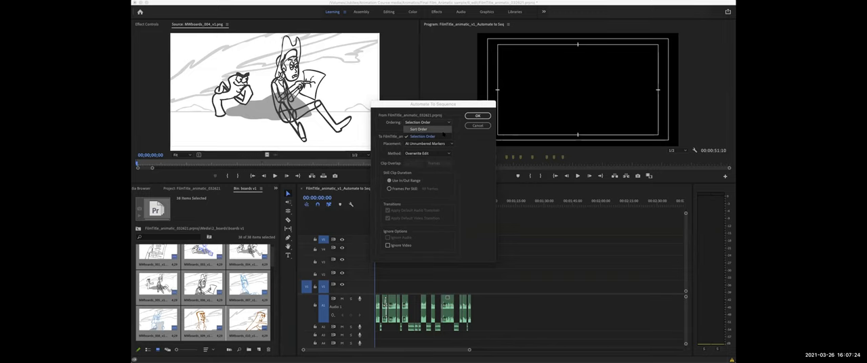
{"action": "left_click", "coordinate": [477, 115]}
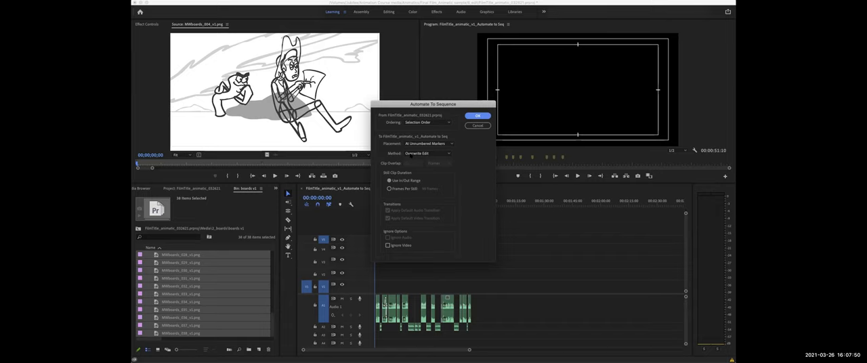
{"action": "left_click", "coordinate": [426, 153]}
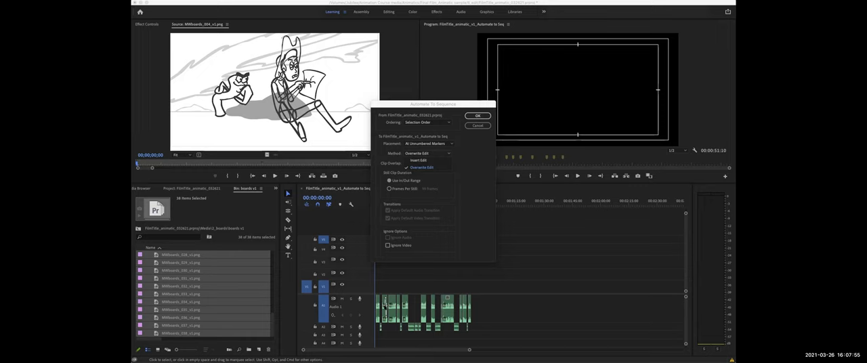
{"action": "left_click", "coordinate": [477, 115]}
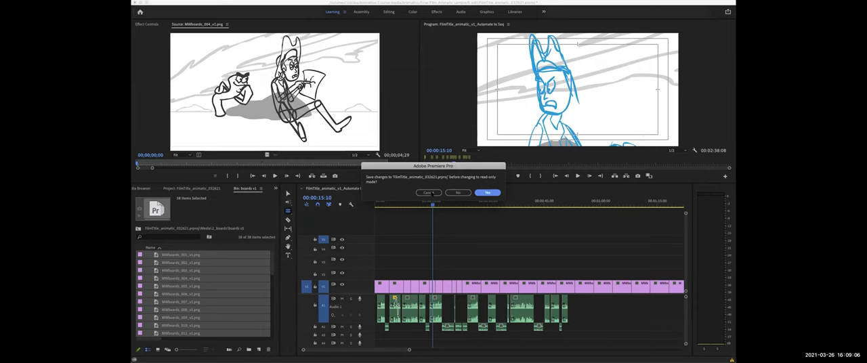
Dismiss the save prompt, step to the previous marker in the Marker dialog, then close it with OK
{"action": "left_click", "coordinate": [487, 192]}
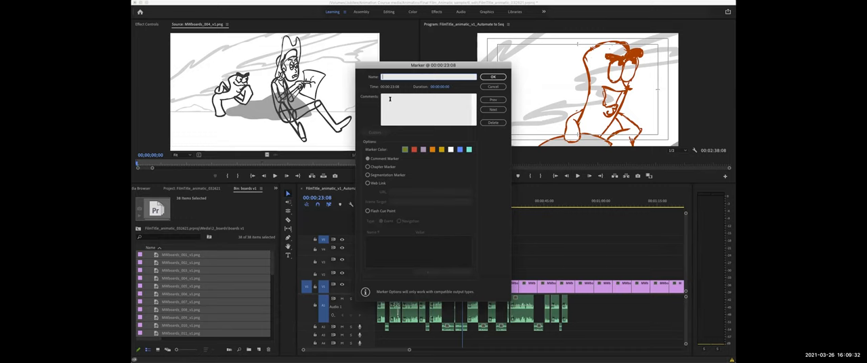
{"action": "left_click", "coordinate": [493, 109]}
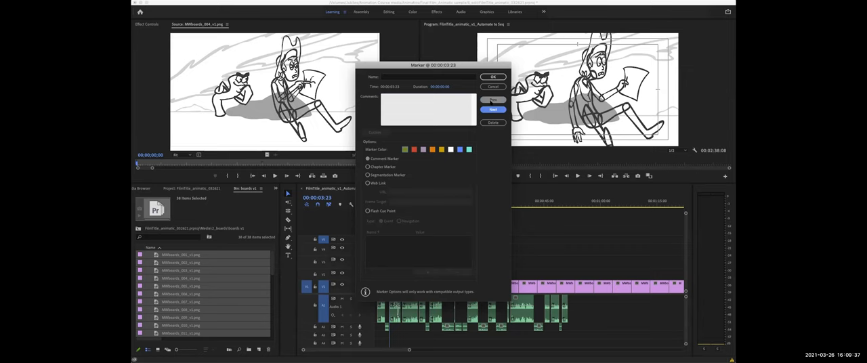
{"action": "left_click", "coordinate": [493, 100]}
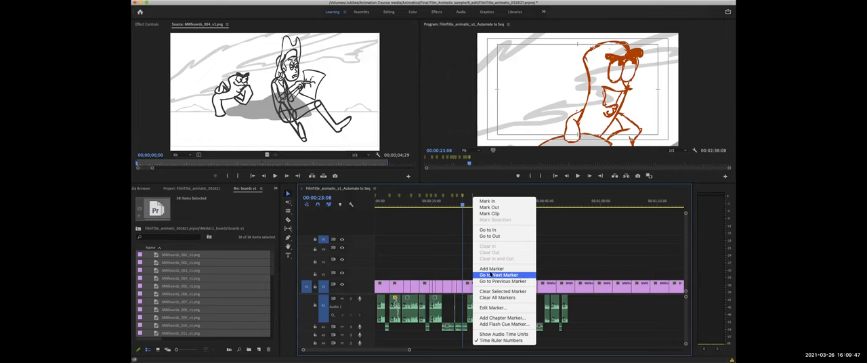
{"action": "mouse_move", "coordinate": [498, 298]}
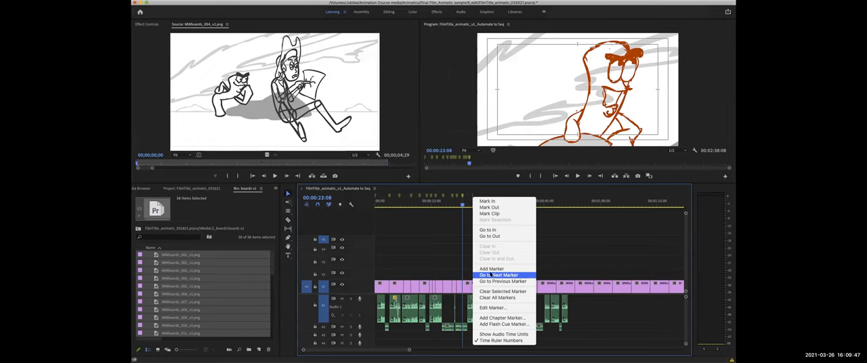